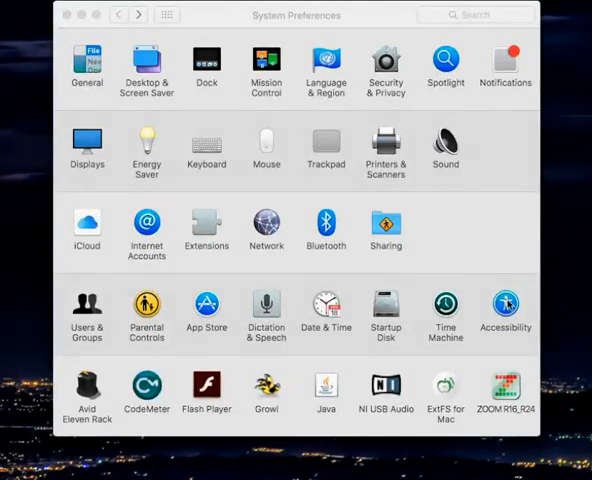
Open the Accessibility pane from the System Preferences grid
click(505, 302)
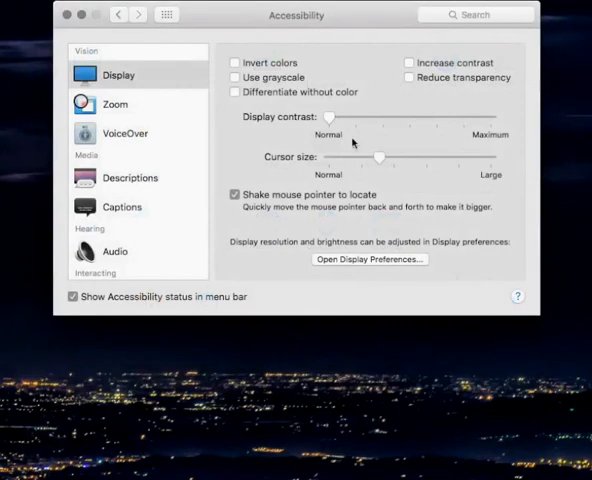
Under Accessibility Display, enable Increase contrast, which also ticks Reduce transparency
click(119, 74)
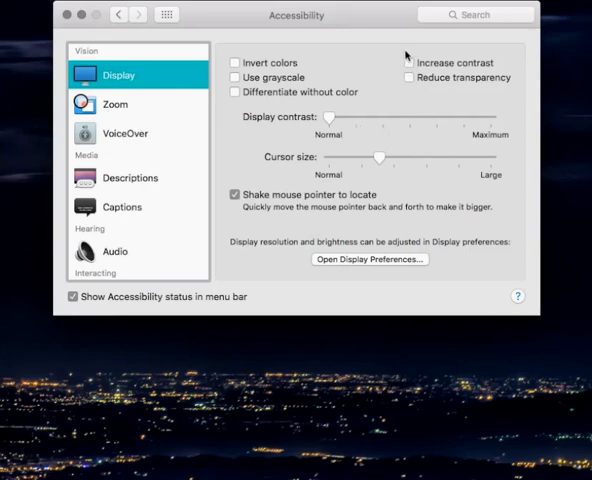
mouse_move(329, 120)
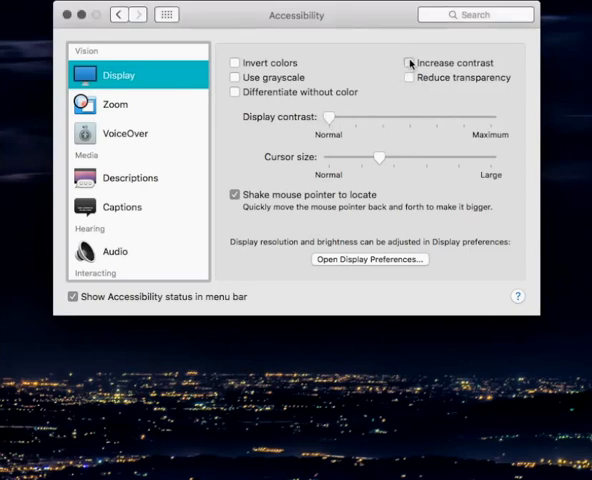
click(409, 62)
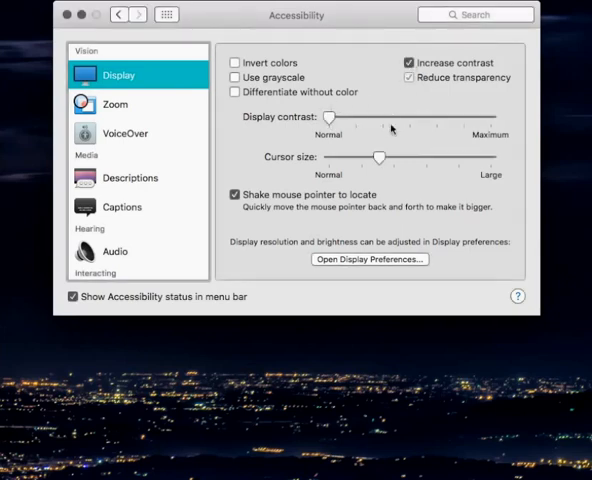
mouse_move(381, 135)
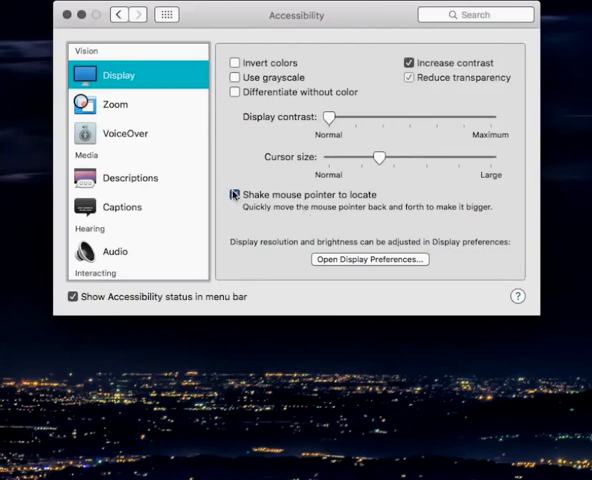
Tick 'Shake mouse pointer to locate' in the Display settings
click(234, 194)
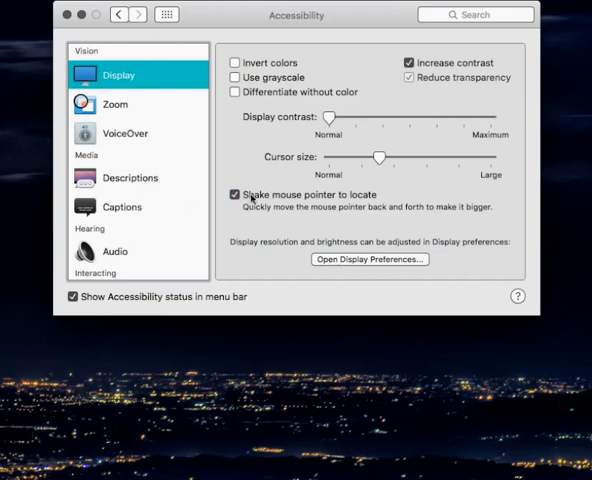
mouse_move(229, 119)
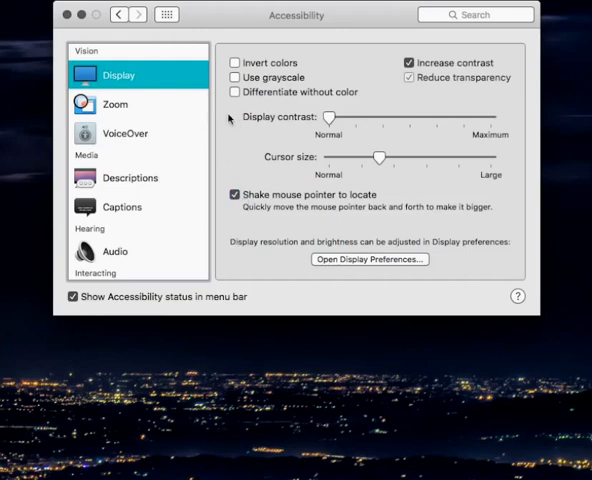
mouse_move(239, 114)
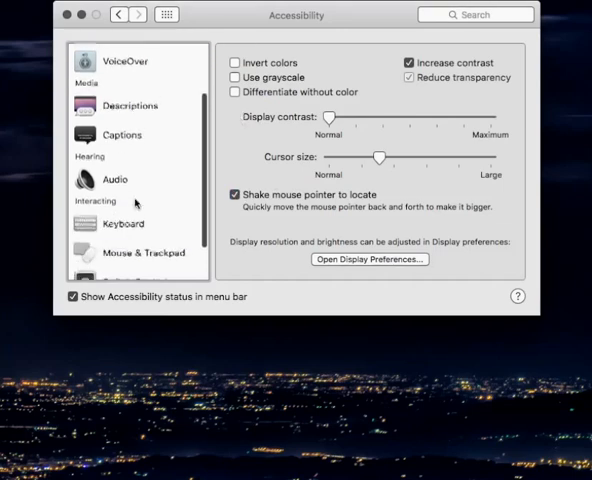
Show the Mouse & Trackpad section of the Accessibility sidebar
scroll(down, 3)
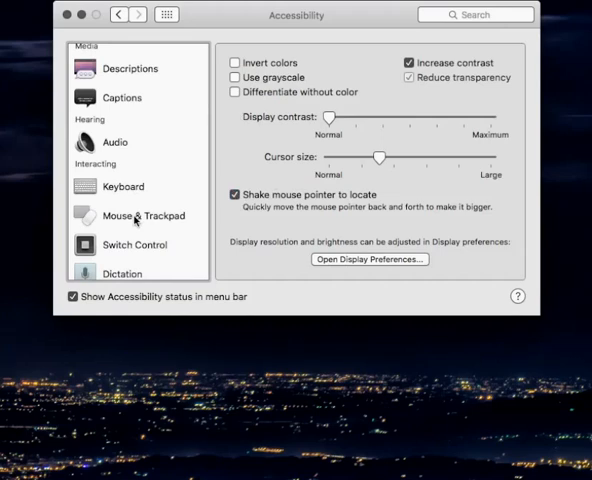
click(135, 216)
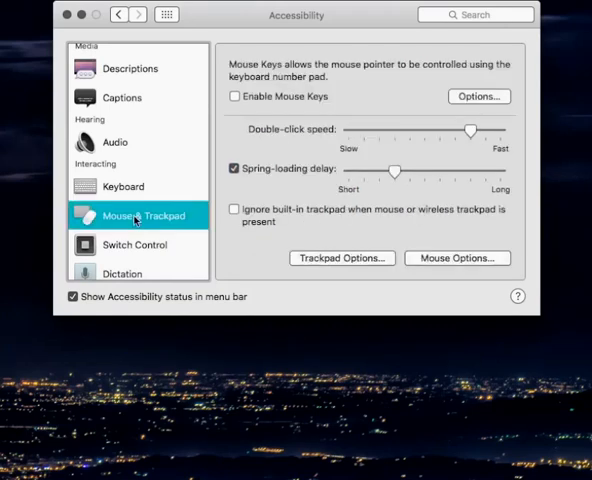
mouse_move(349, 182)
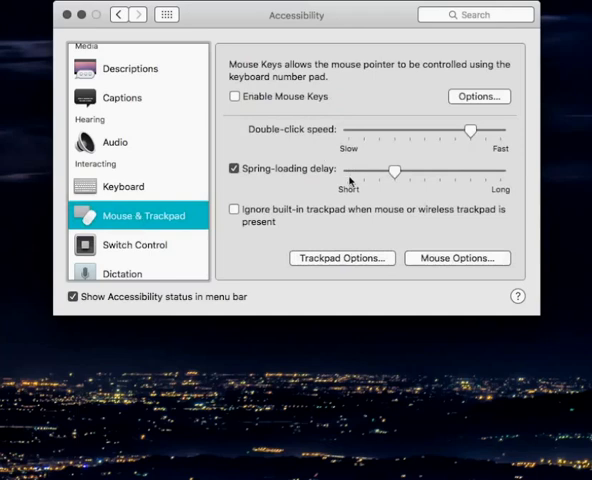
Confirm Trackpad Options with scrolling 'with inertia' and 'three finger drag' enabled
click(341, 258)
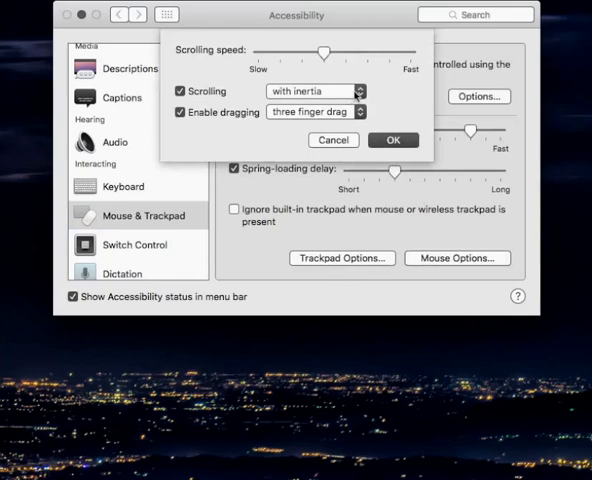
mouse_move(238, 251)
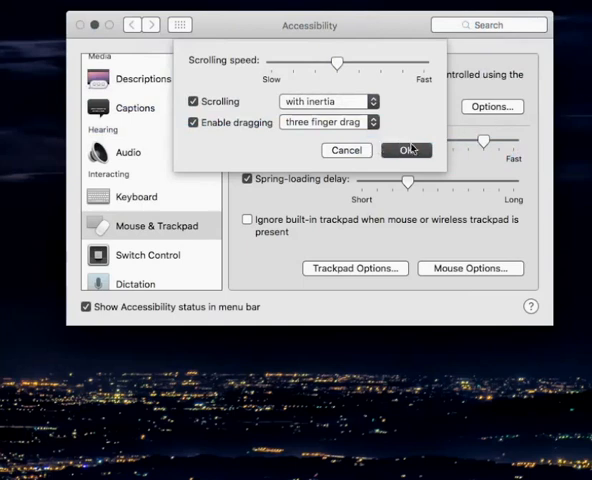
click(403, 150)
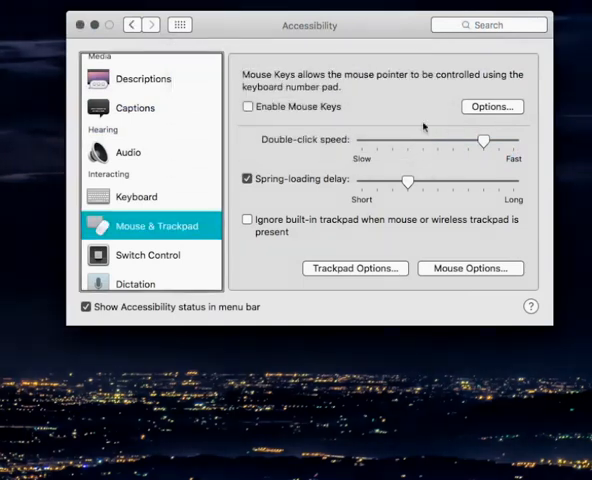